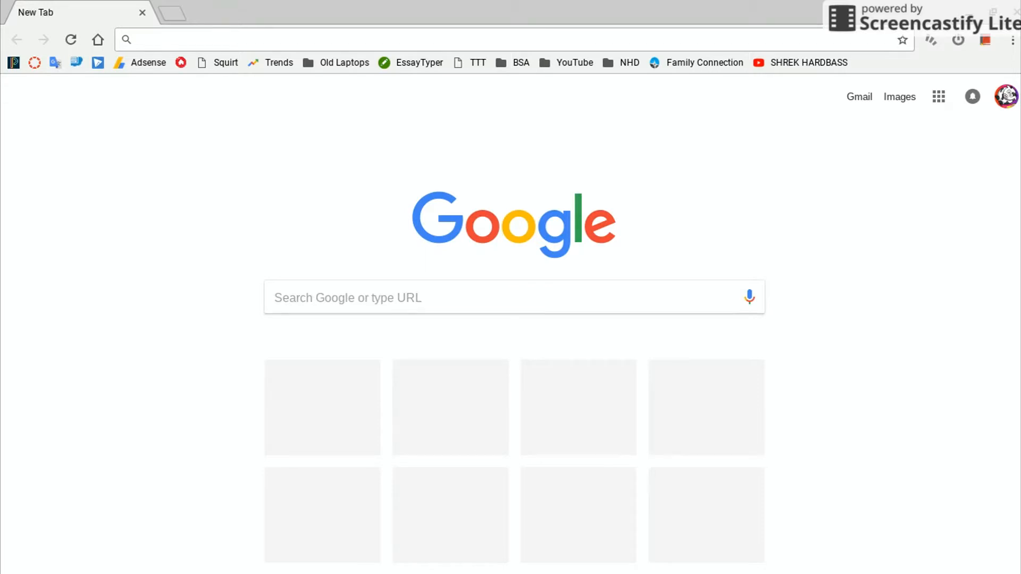
# Step: Go to youtube.com and reach the channel's Creator Studio dashboard from the account menu
pyautogui.write('youtube.com')
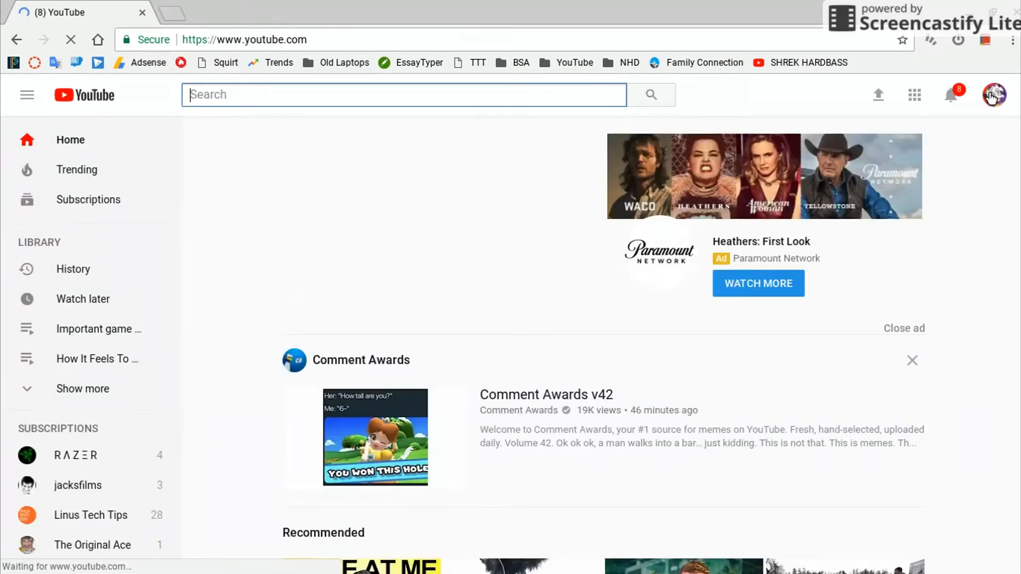
pyautogui.click(992, 95)
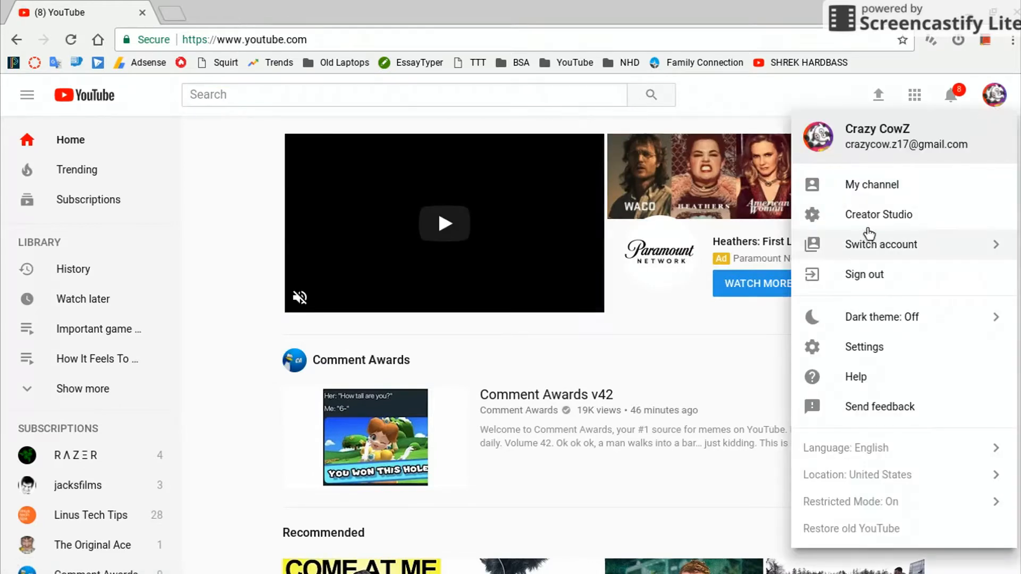
pyautogui.click(878, 214)
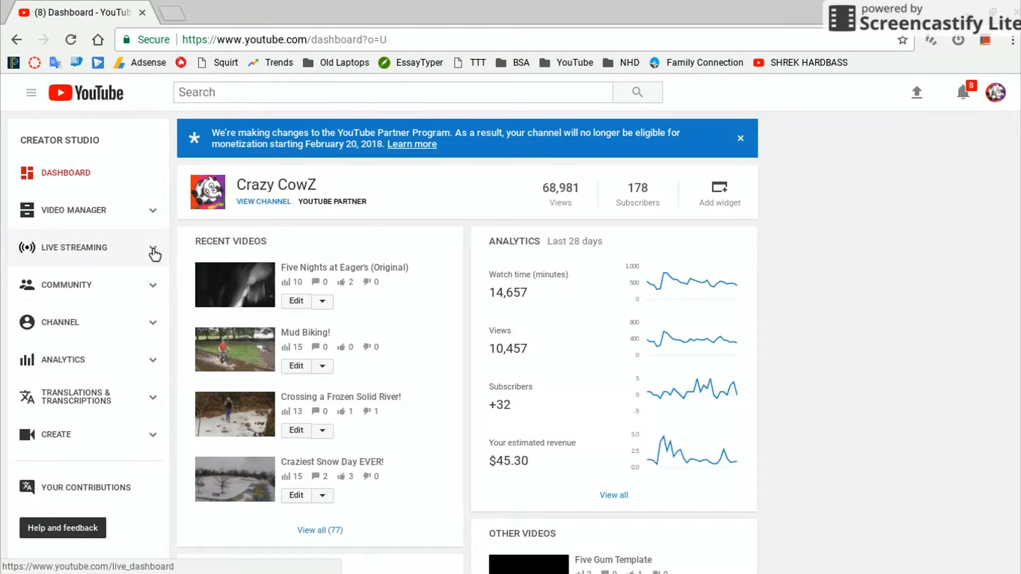
# Step: Show the Live Streaming Events page, which lists no upcoming events
pyautogui.click(73, 248)
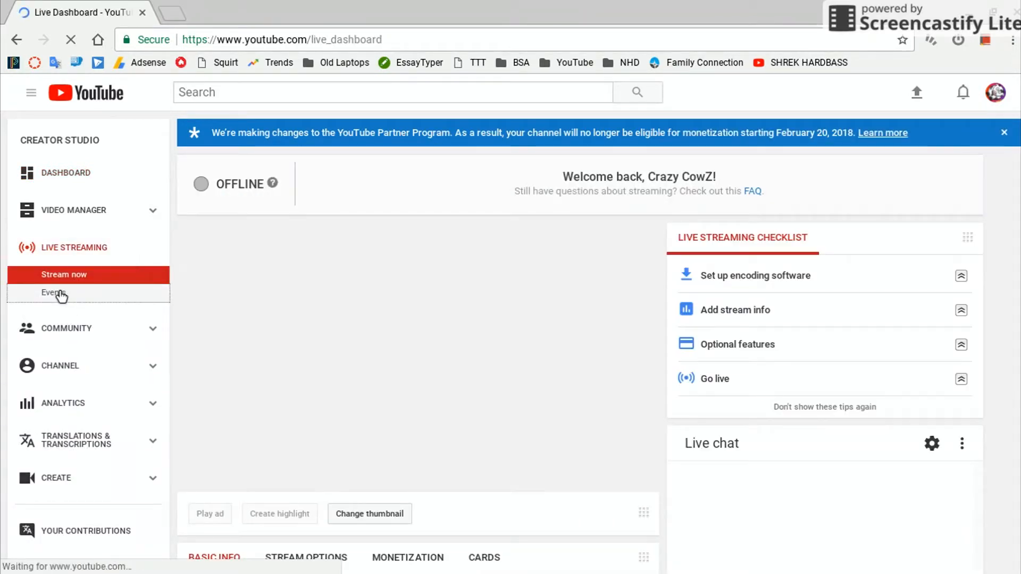
pyautogui.click(53, 294)
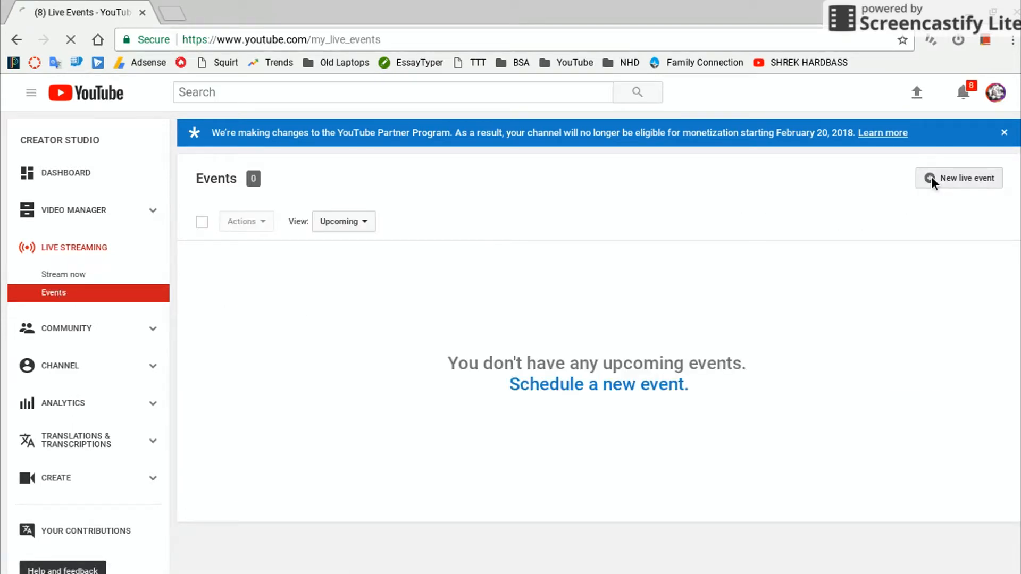
# Step: Begin a new live event and enter the title 'Test Live Stream'
pyautogui.click(966, 177)
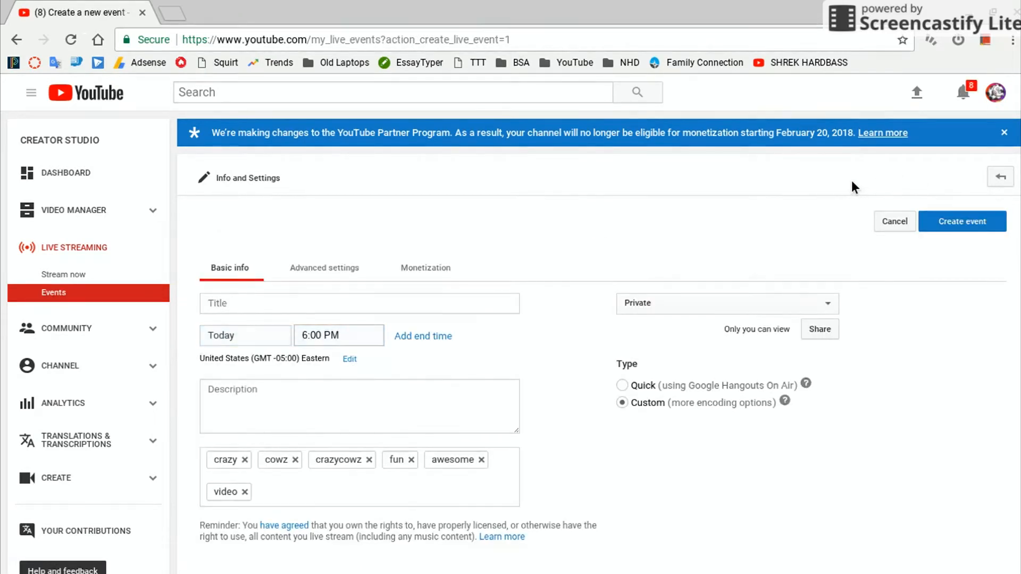
pyautogui.click(358, 303)
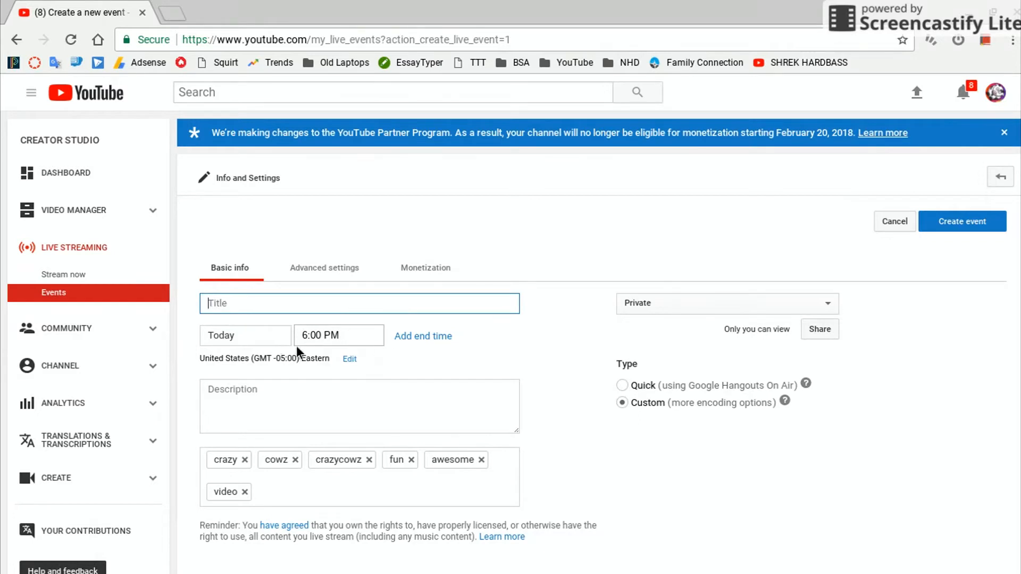
pyautogui.moveTo(444, 375)
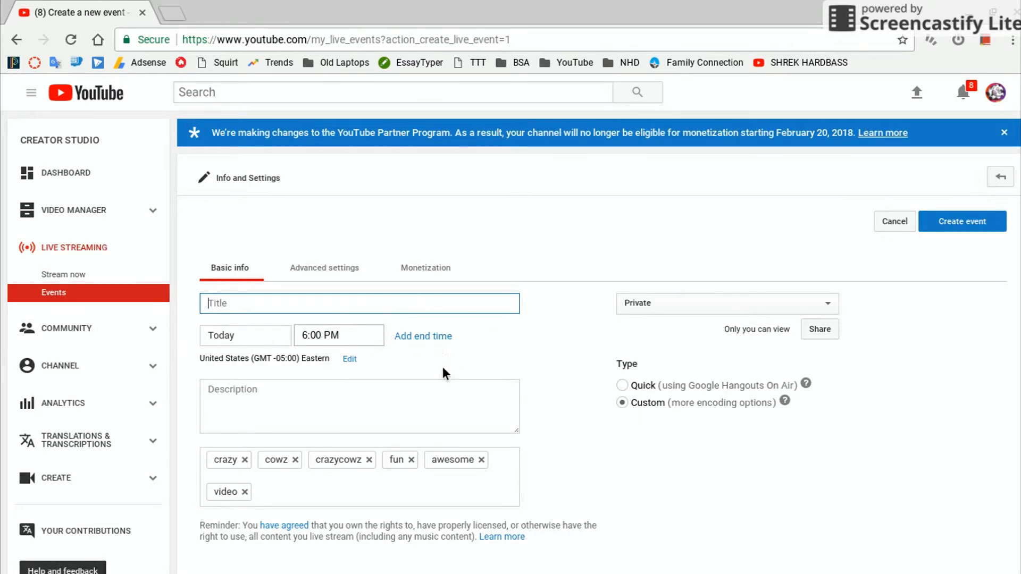
pyautogui.click(358, 303)
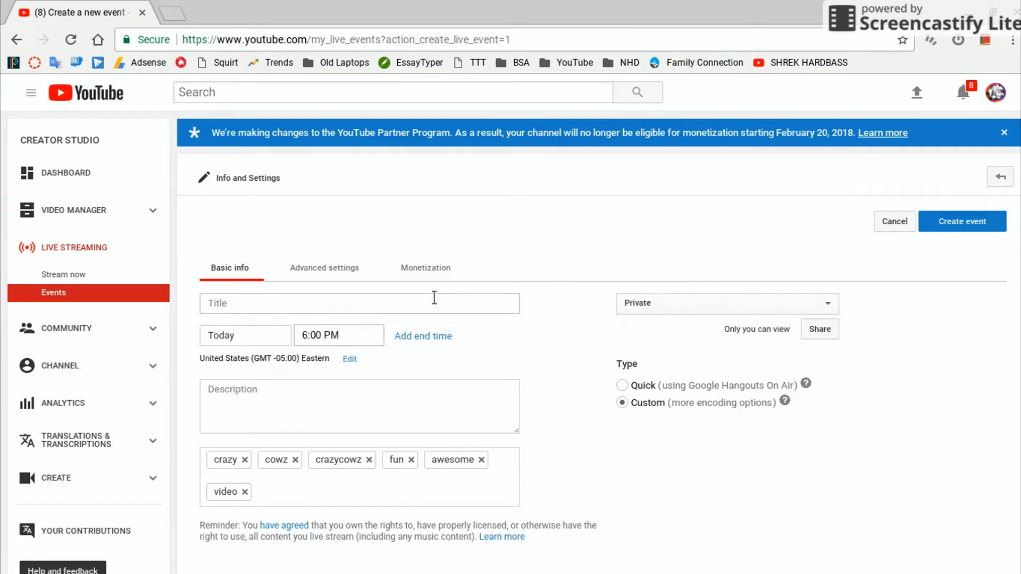
pyautogui.click(358, 303)
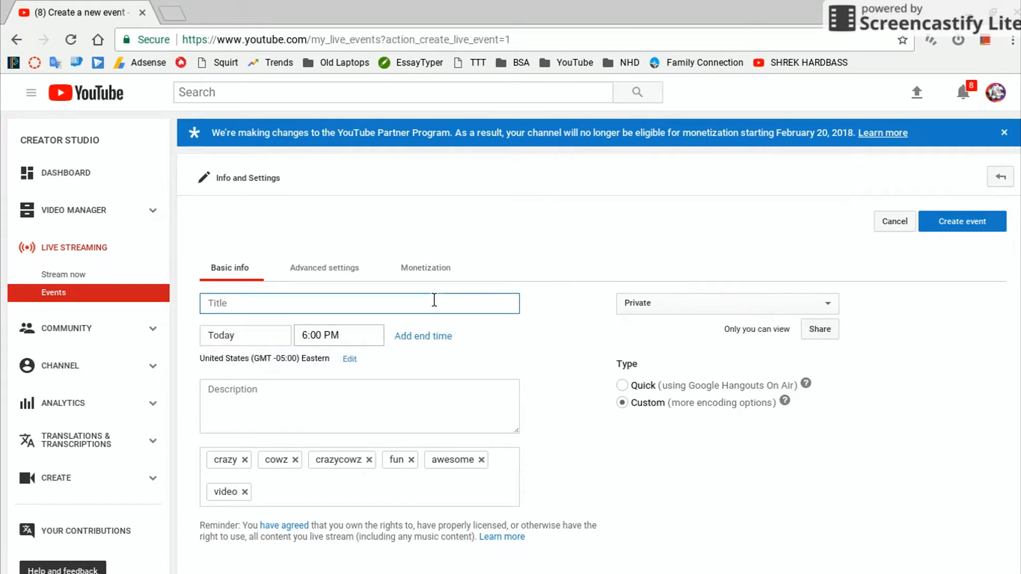
pyautogui.write('Test Live Stream')
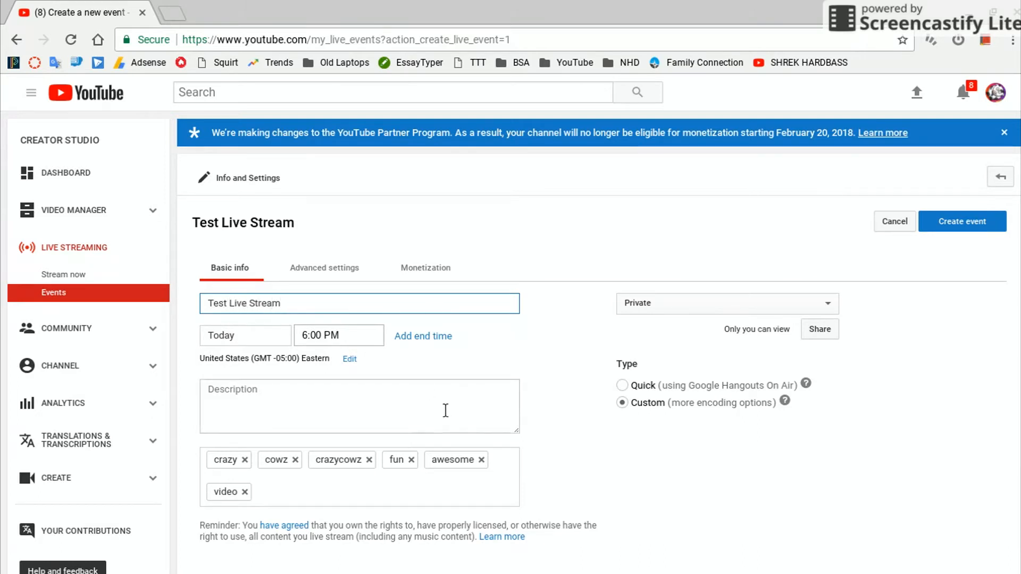
pyautogui.click(358, 407)
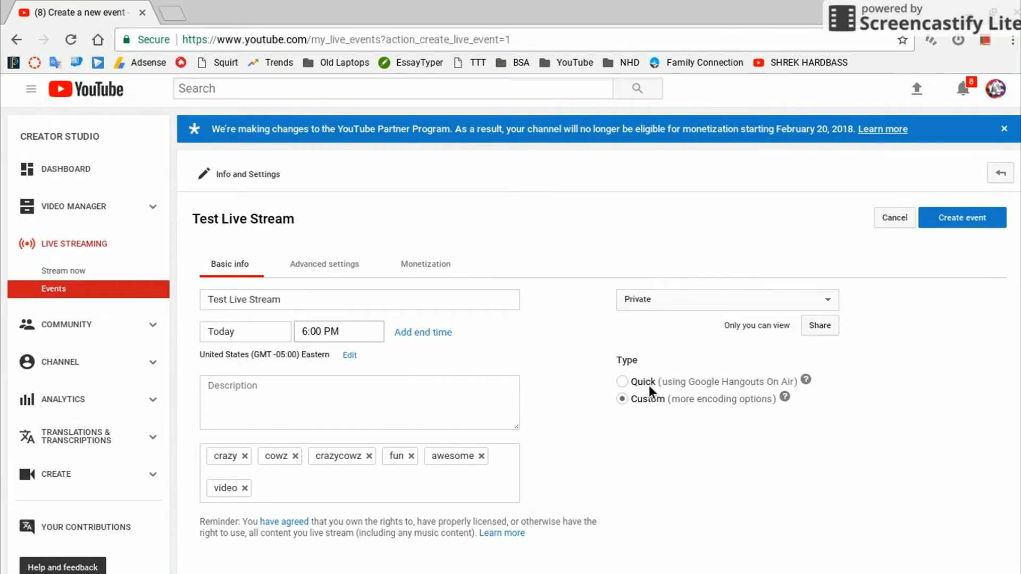
# Step: Make the event a private Quick stream, go live now and confirm entering Hangouts On Air
pyautogui.click(622, 381)
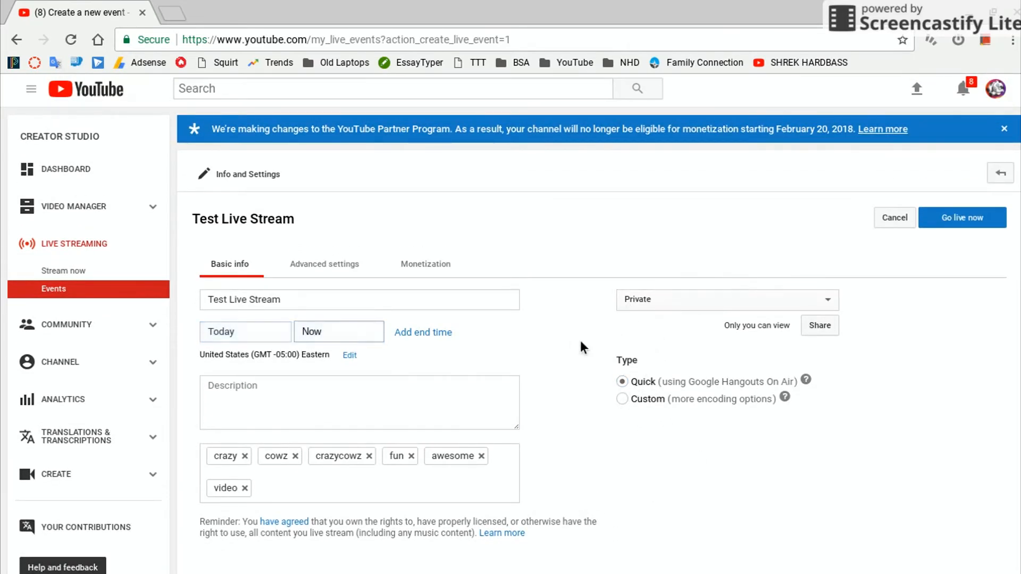
pyautogui.click(725, 300)
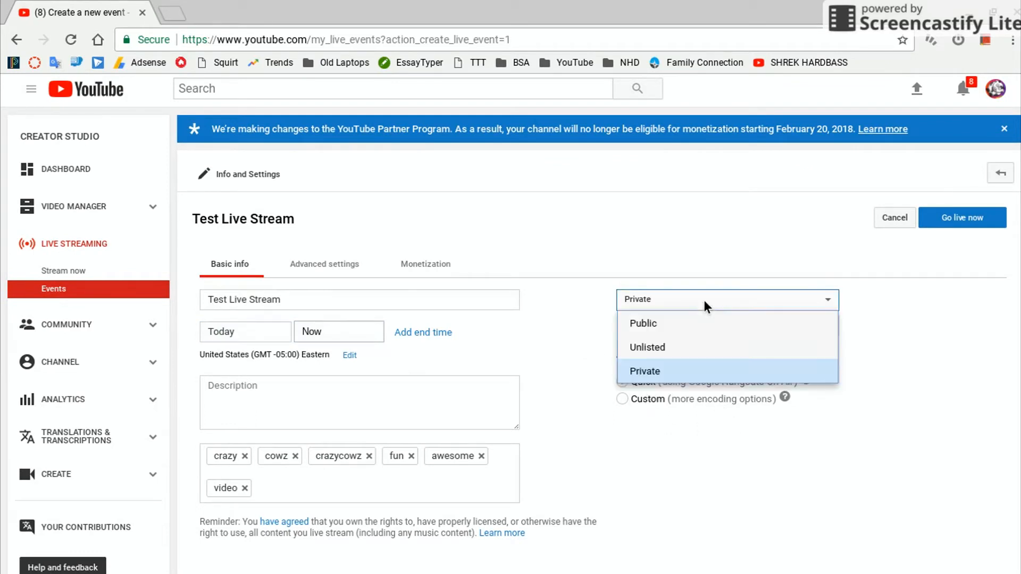
pyautogui.click(644, 371)
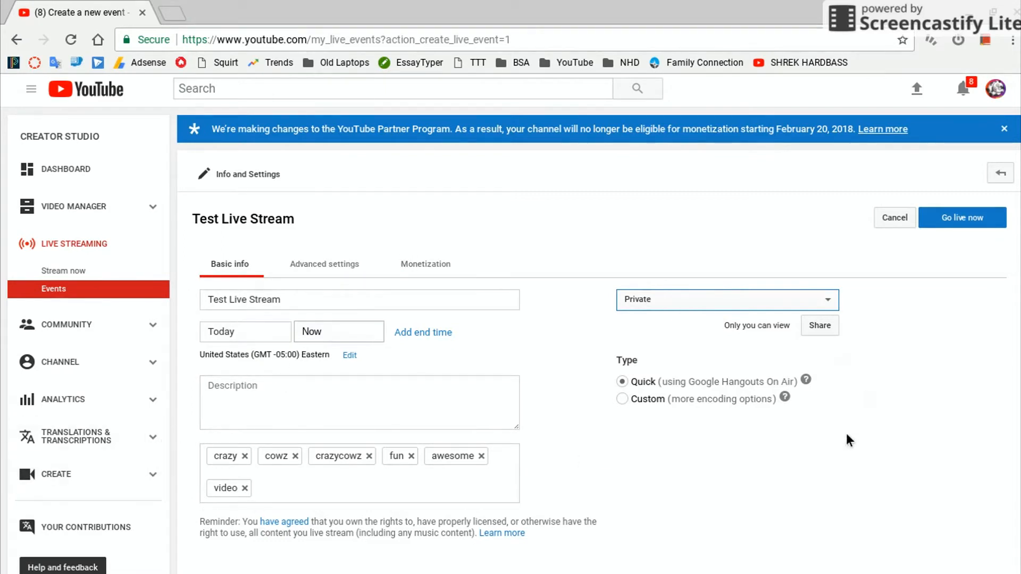
pyautogui.moveTo(961, 217)
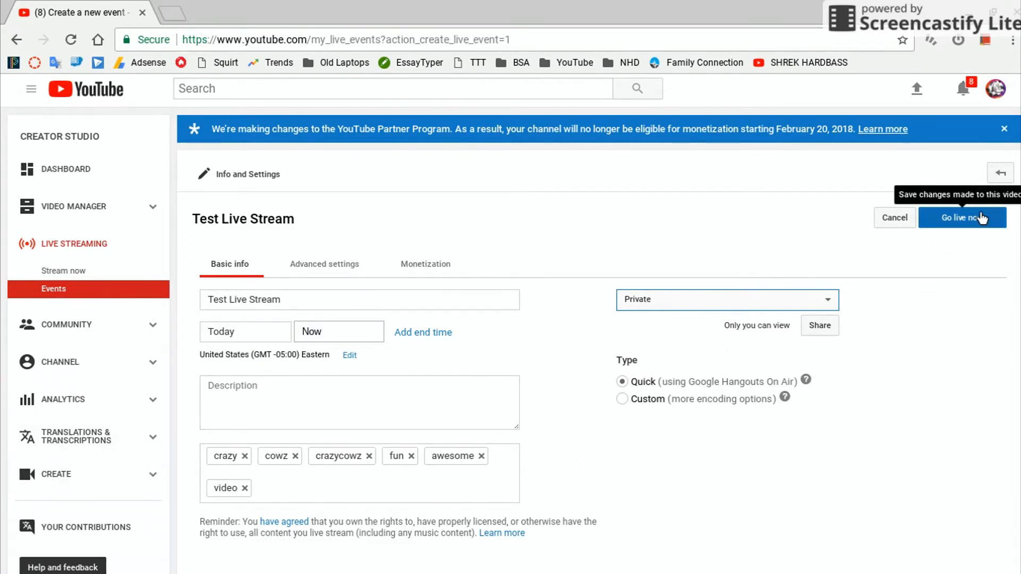
pyautogui.click(961, 217)
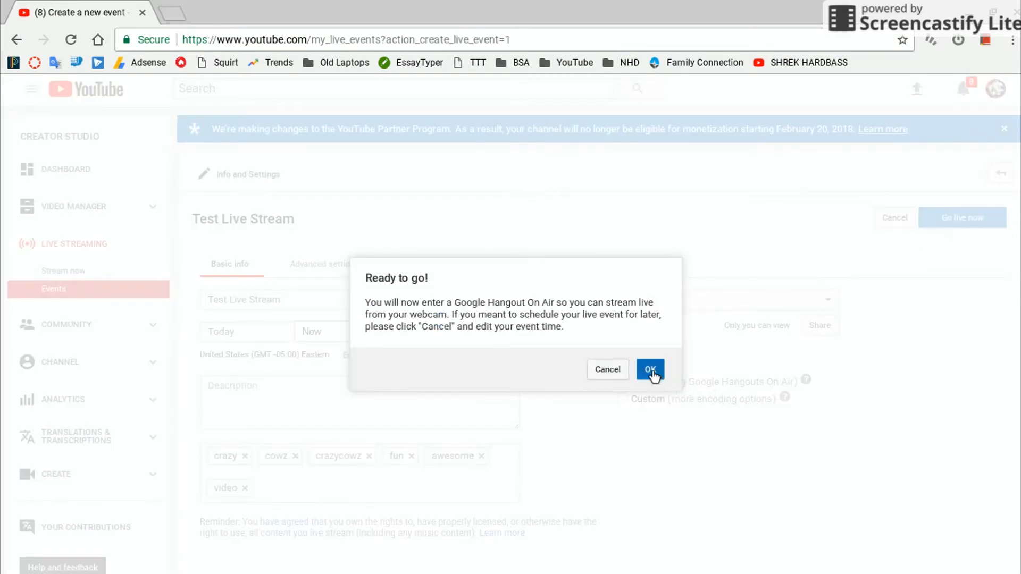
pyautogui.click(649, 369)
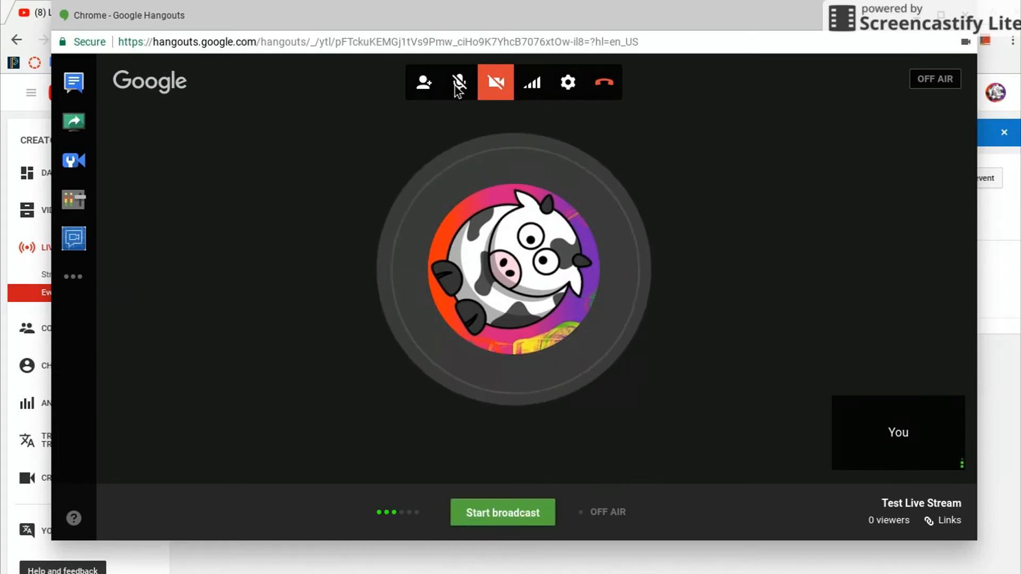
# Step: Show the group chat panel beside the off-air broadcast
pyautogui.click(458, 82)
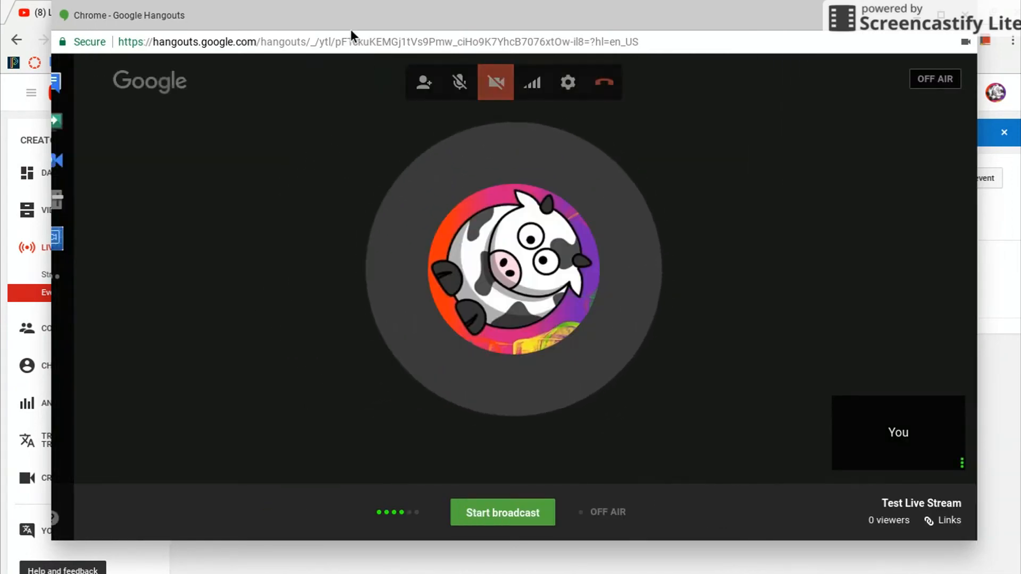
pyautogui.click(74, 83)
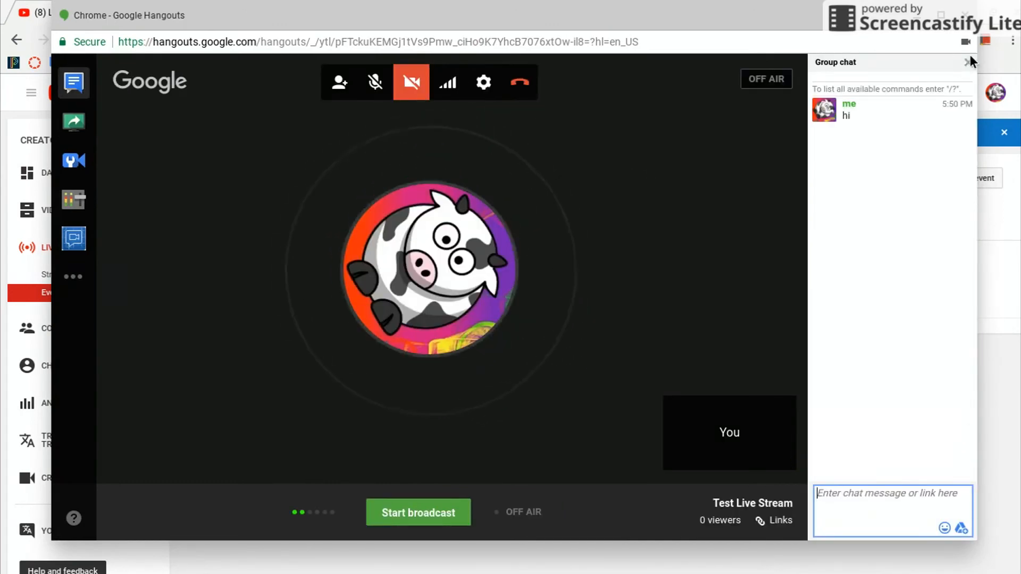
# Step: Hide the group chat and review device settings, keeping the Default microphone
pyautogui.click(483, 82)
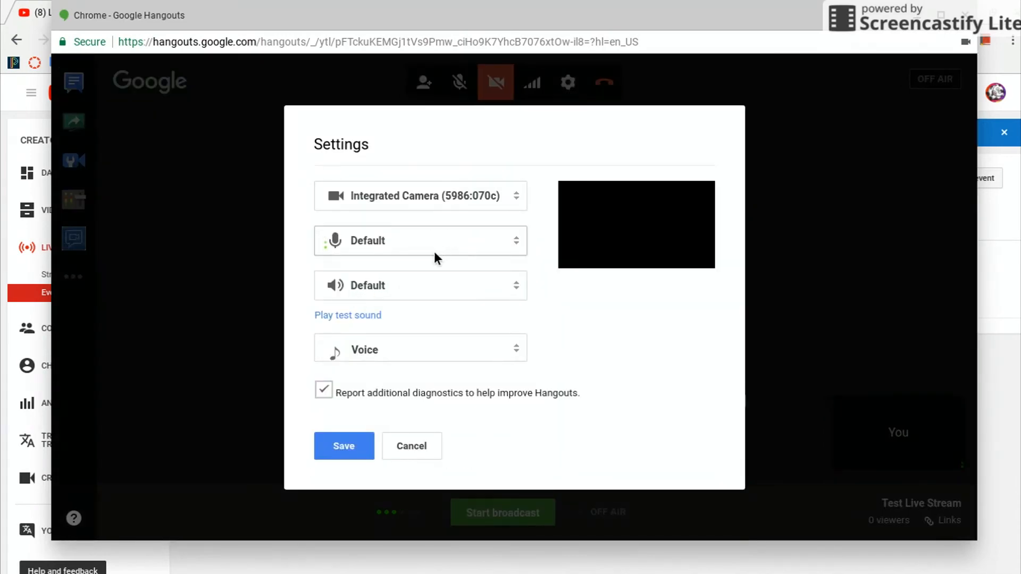
pyautogui.click(420, 240)
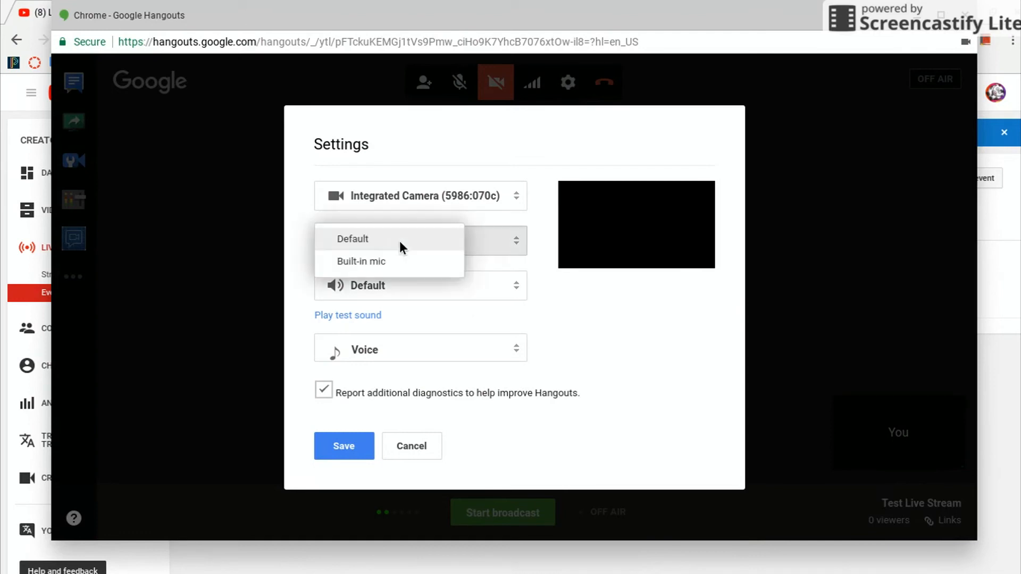
pyautogui.click(352, 238)
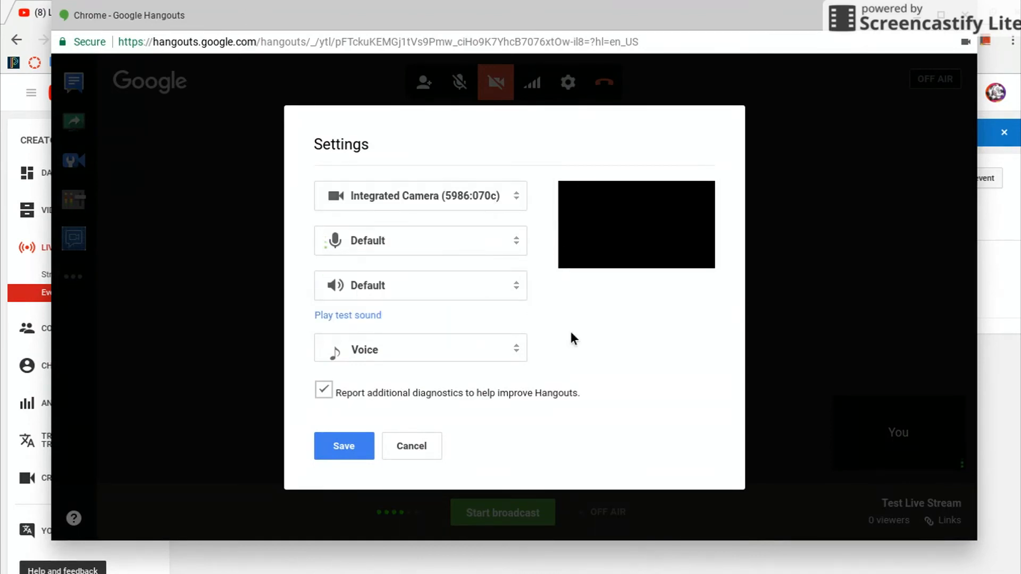
pyautogui.click(343, 446)
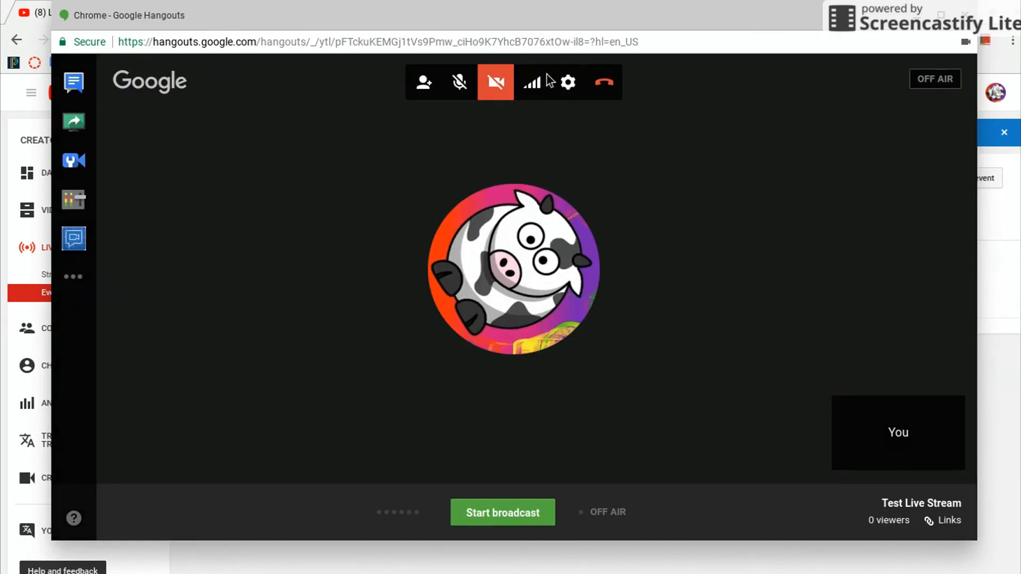
# Step: Show the video quality and bandwidth options, currently at Auto HD
pyautogui.click(532, 82)
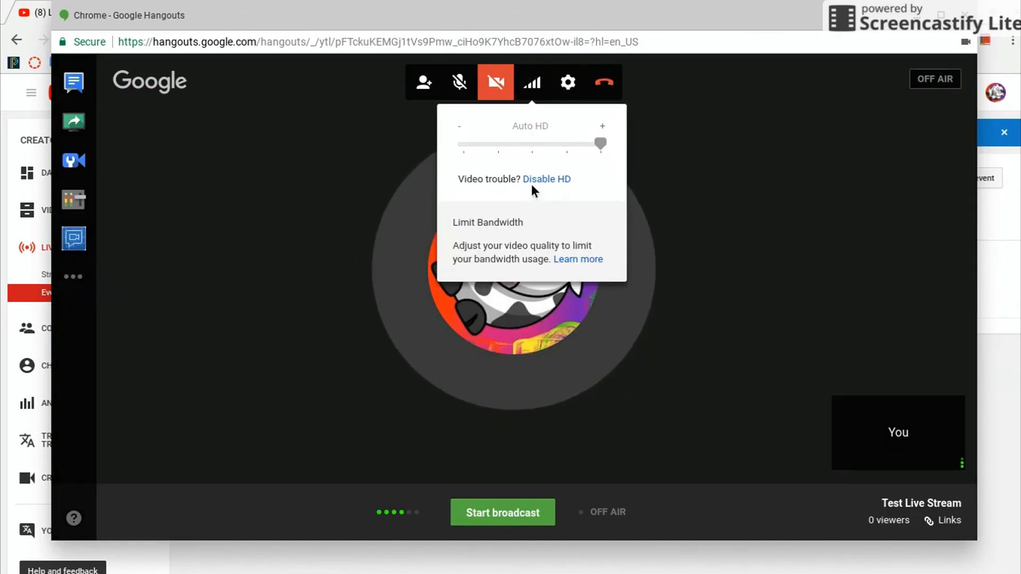
pyautogui.moveTo(575, 225)
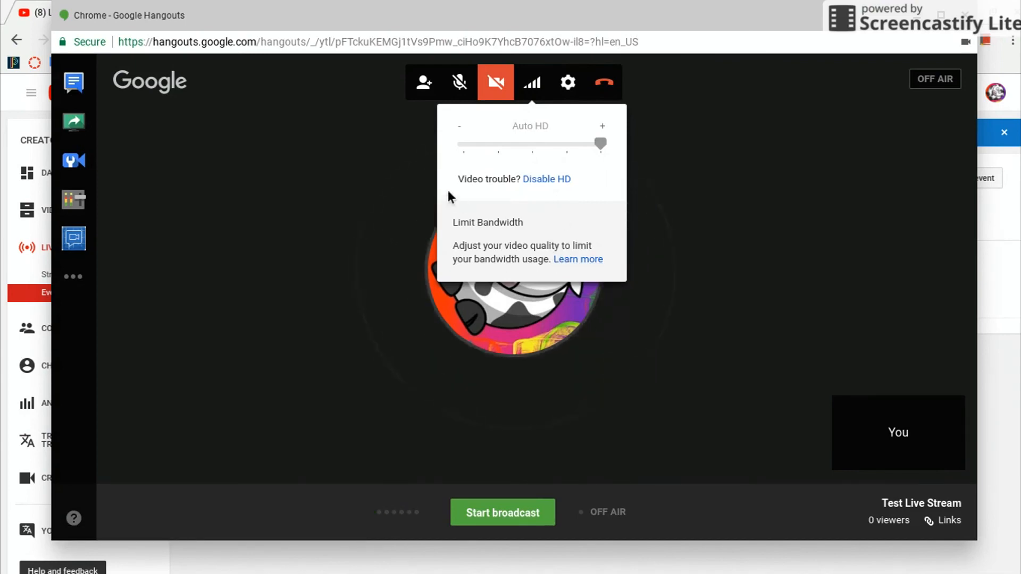
pyautogui.moveTo(495, 83)
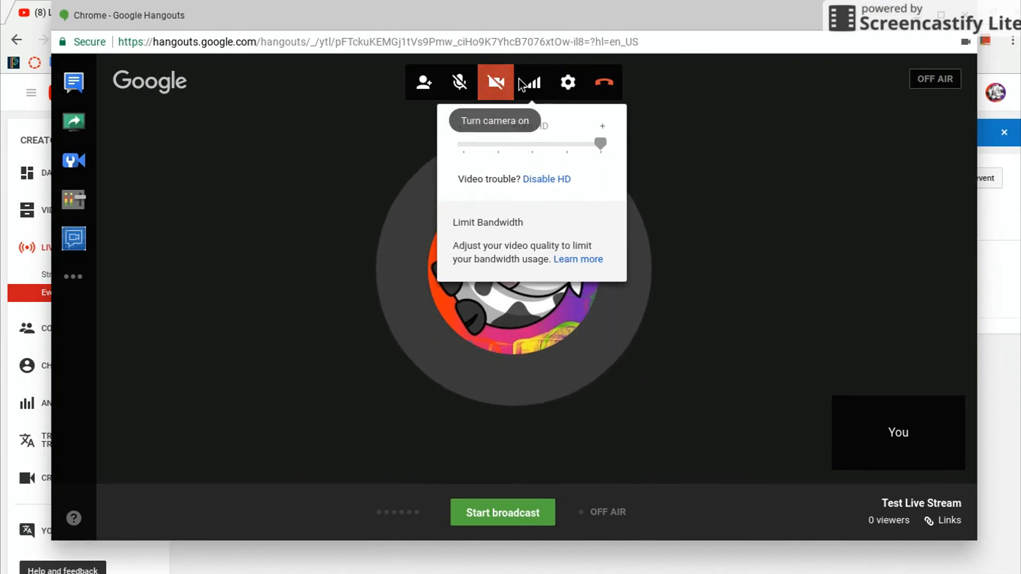